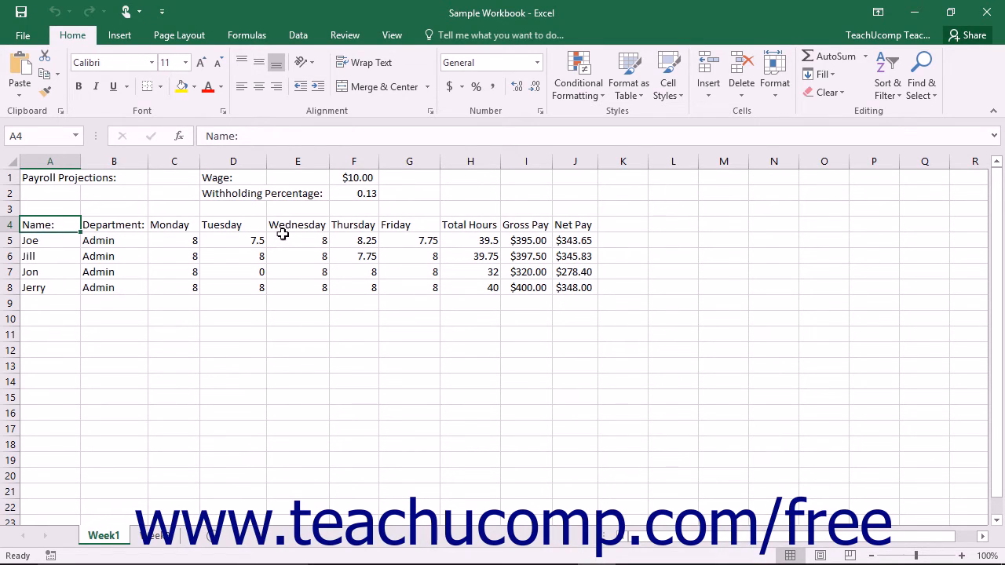
pyautogui.moveTo(307, 198)
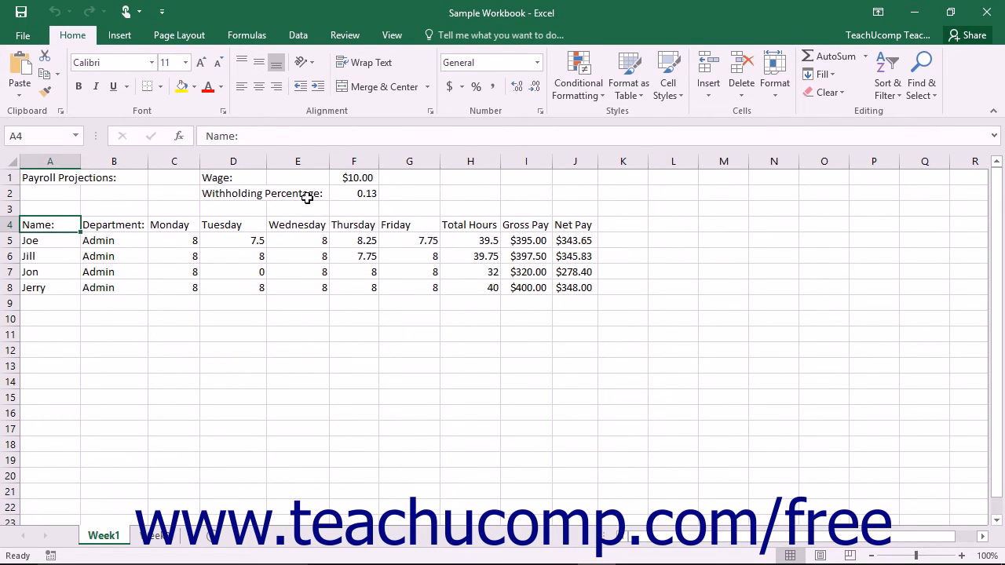
# Step: Switch the payroll sheet to Page Break Preview from the View ribbon
pyautogui.click(393, 34)
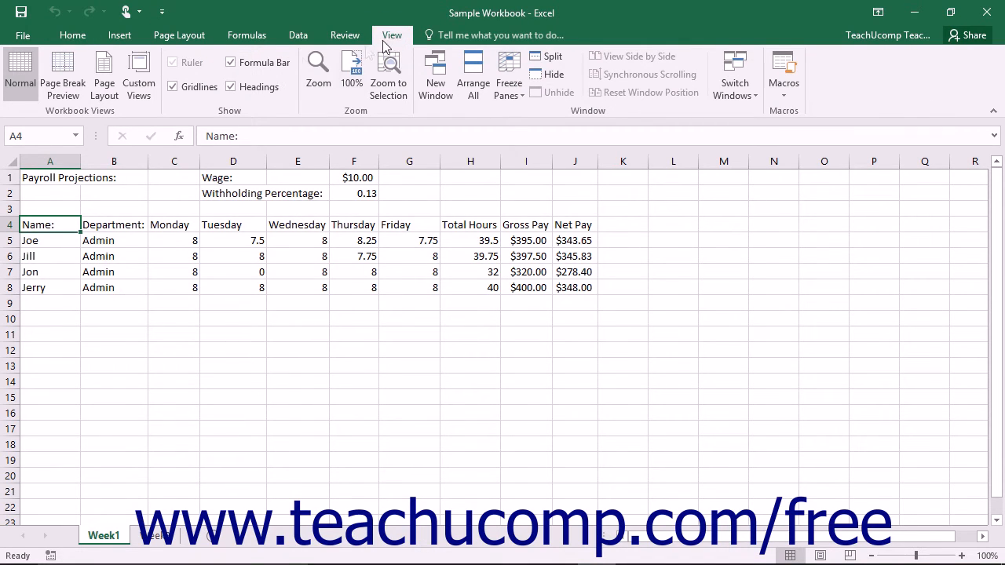
pyautogui.moveTo(63, 75)
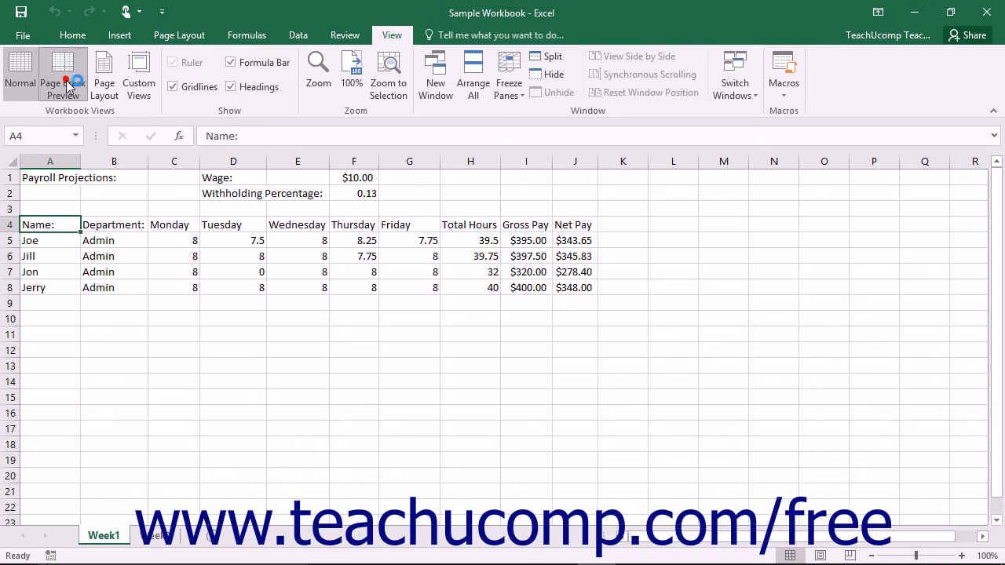
pyautogui.click(63, 75)
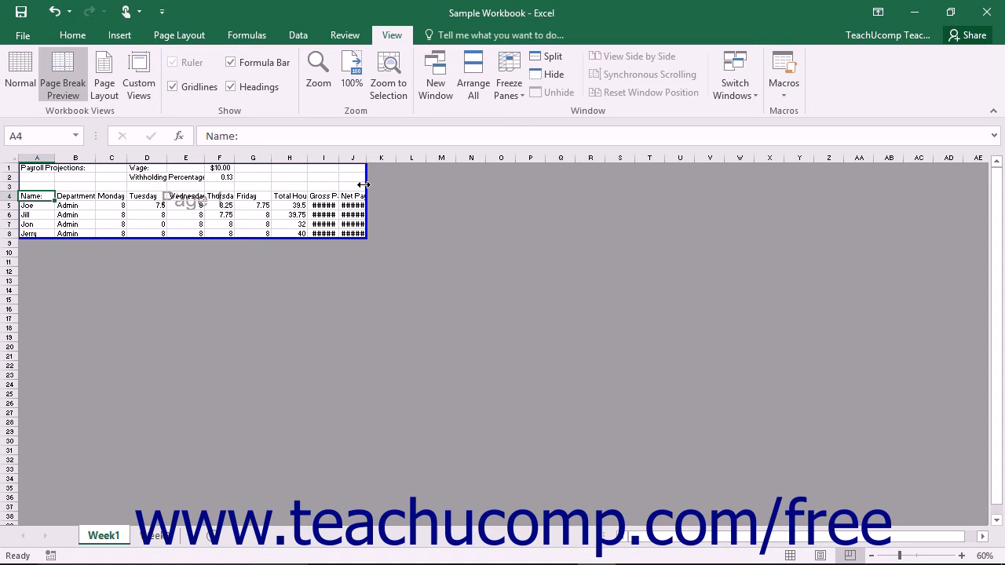
# Step: Keep the payroll sheet in Page Break Preview with the printable area outlined as one page
pyautogui.click(19, 75)
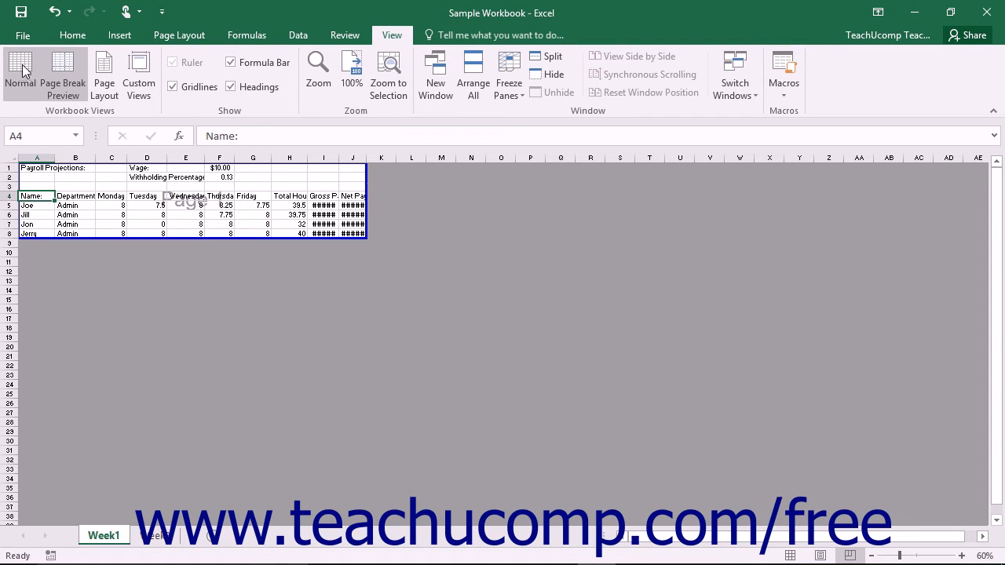
pyautogui.moveTo(19, 76)
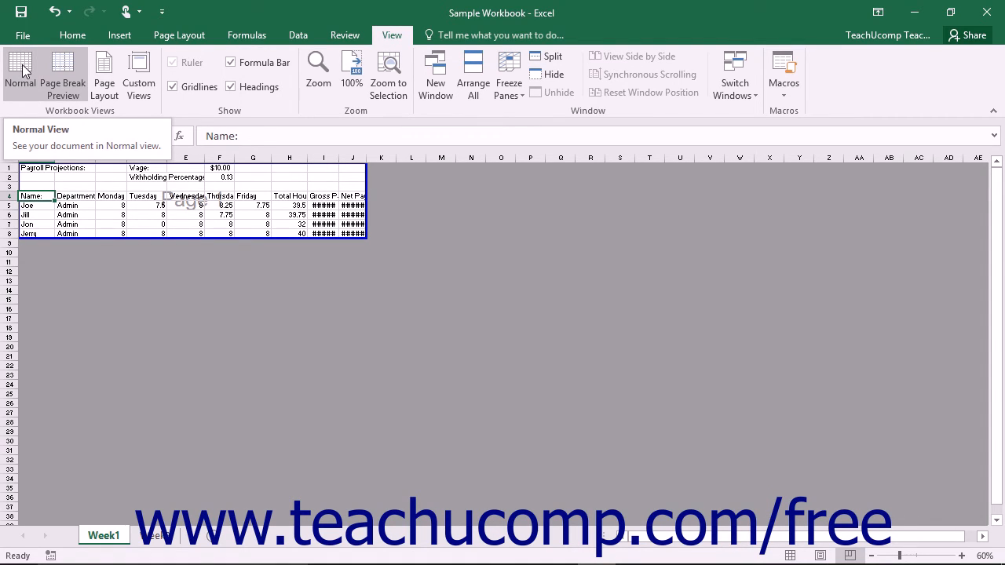
# Step: Return the payroll sheet to Normal view, now showing a dashed page break after column J
pyautogui.click(19, 76)
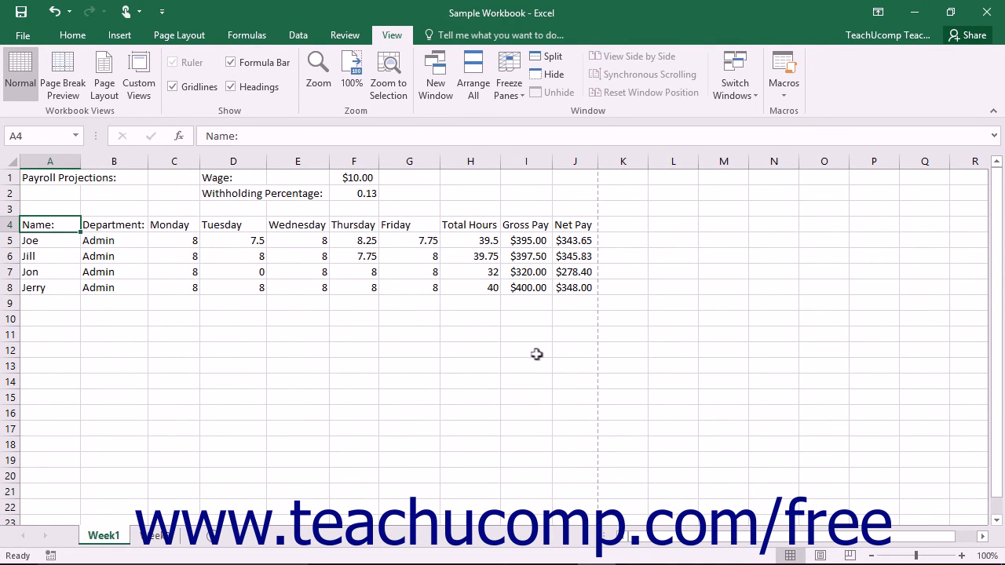
pyautogui.moveTo(558, 364)
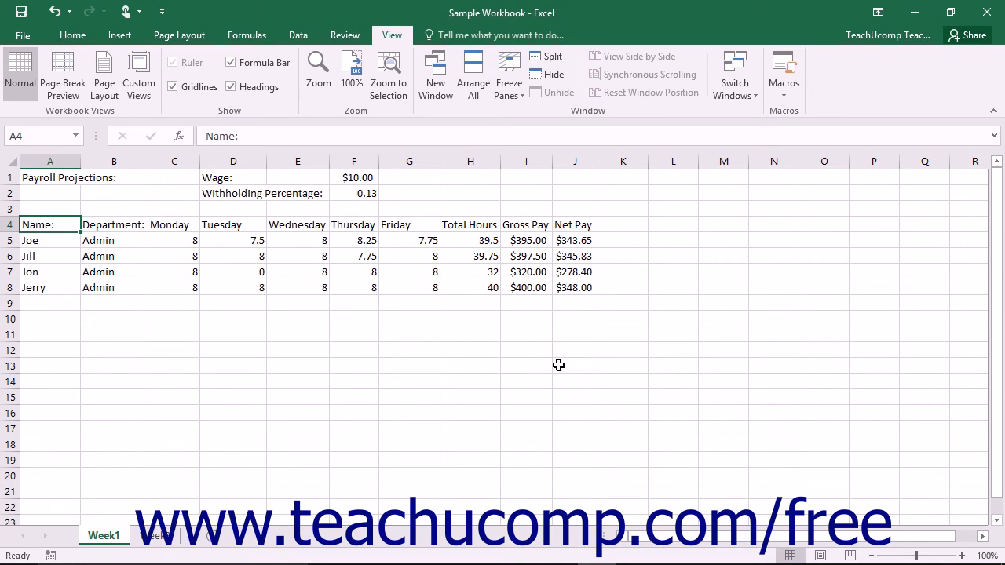
pyautogui.moveTo(600, 371)
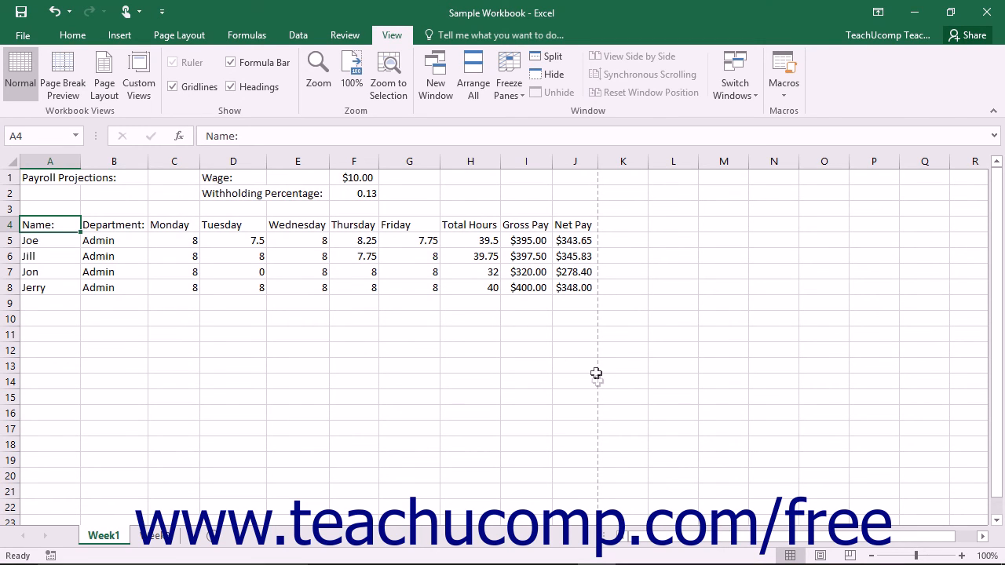
pyautogui.moveTo(600, 449)
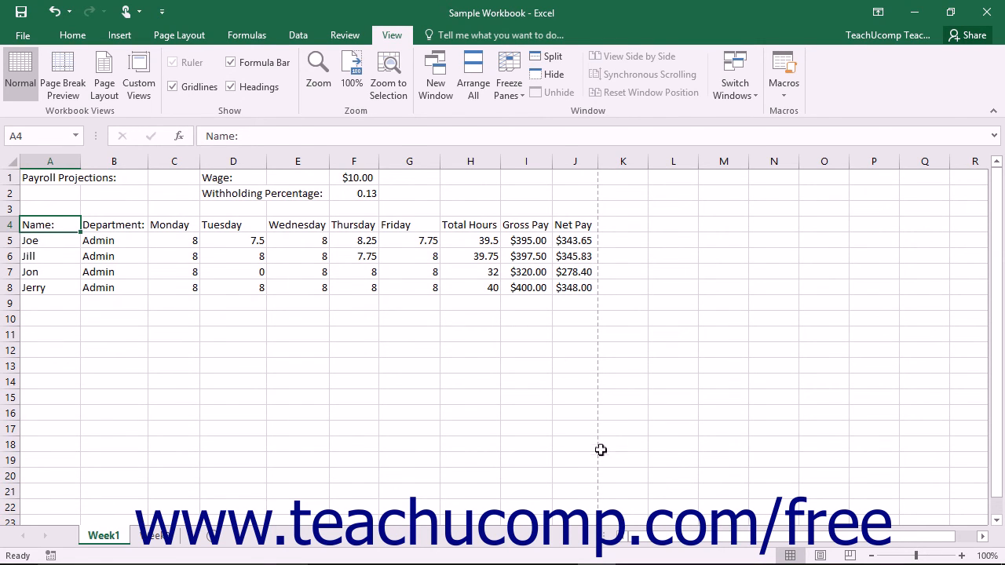